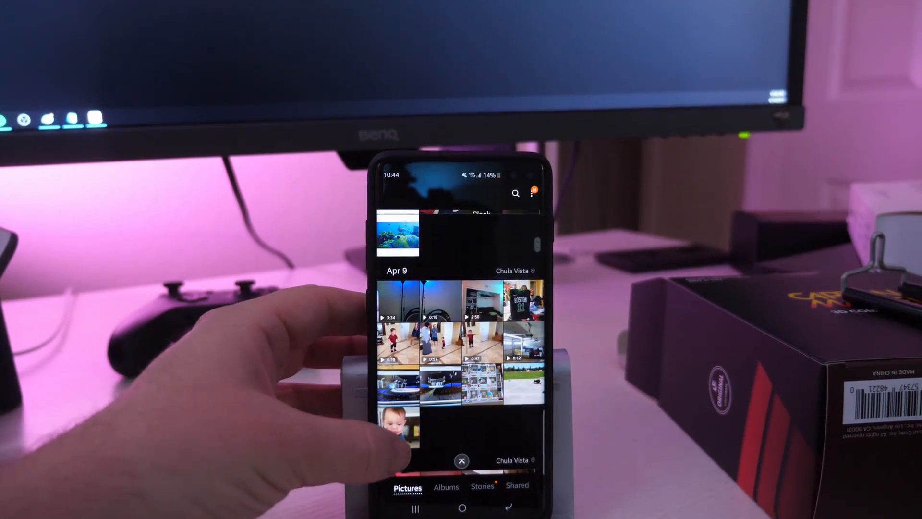
Open the blue-shirt toddler video from the Pictures grid's bottom row in the full-screen viewer.
left_click(398, 422)
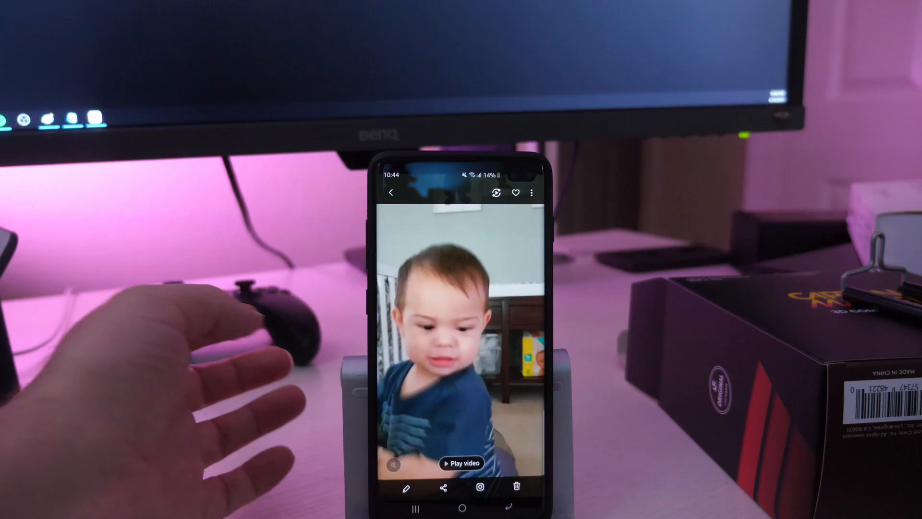